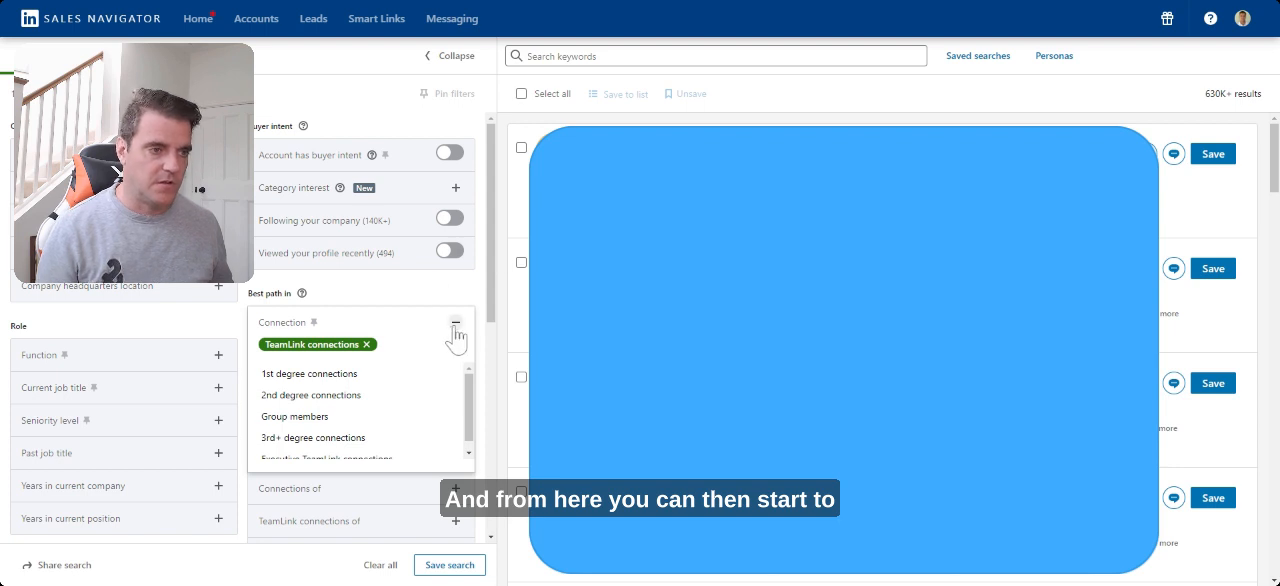
# Collapse the Connection filter, keeping TeamLink connections applied (630K+ results).
pyautogui.click(455, 322)
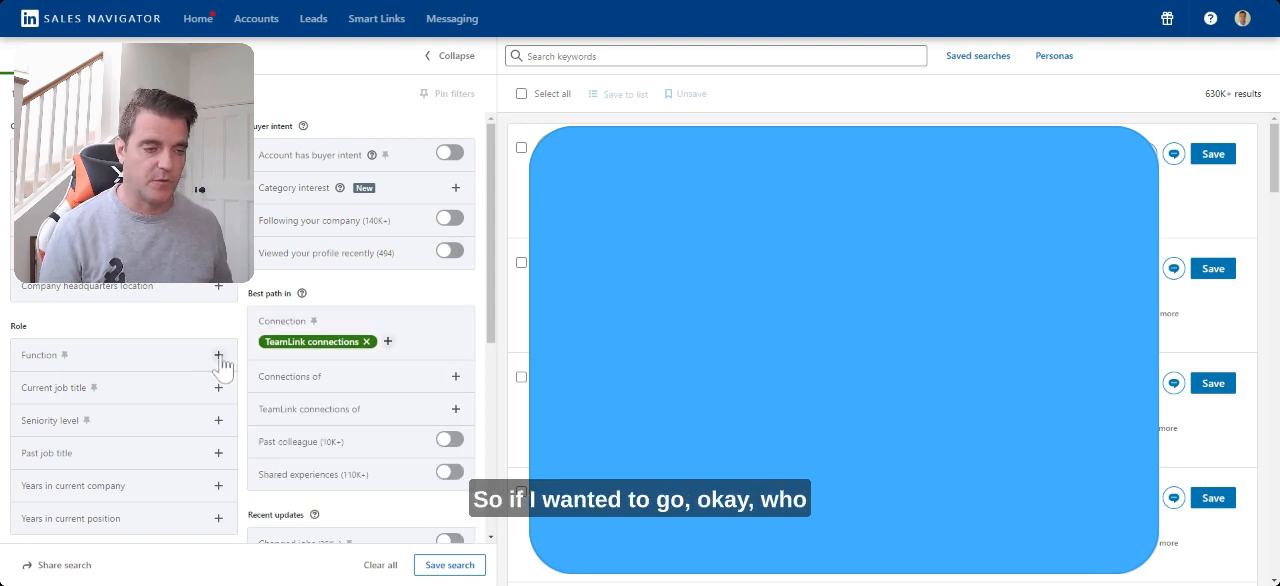
# Search Function for 'mark' and include Marketing alongside the TeamLink filter.
pyautogui.click(218, 355)
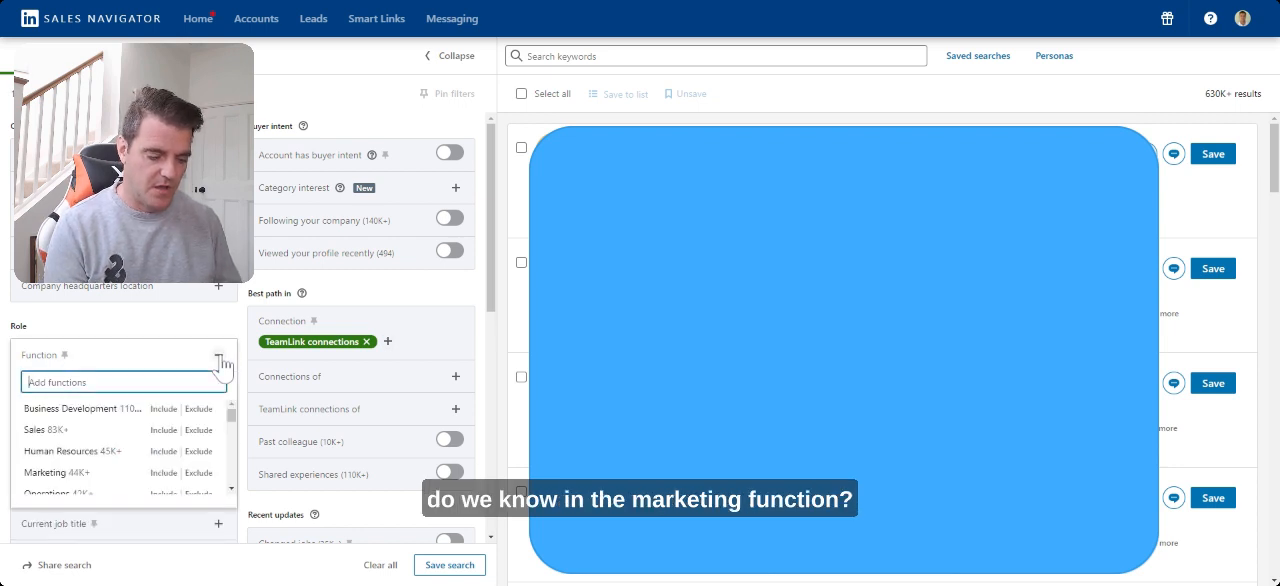
pyautogui.write('mark')
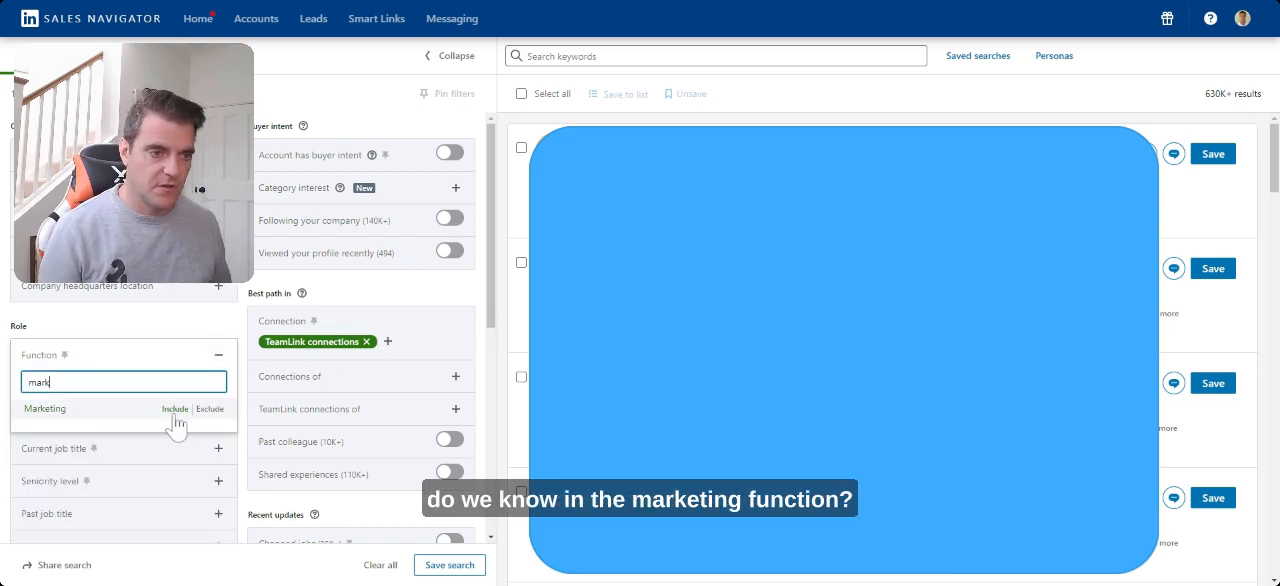
pyautogui.click(174, 409)
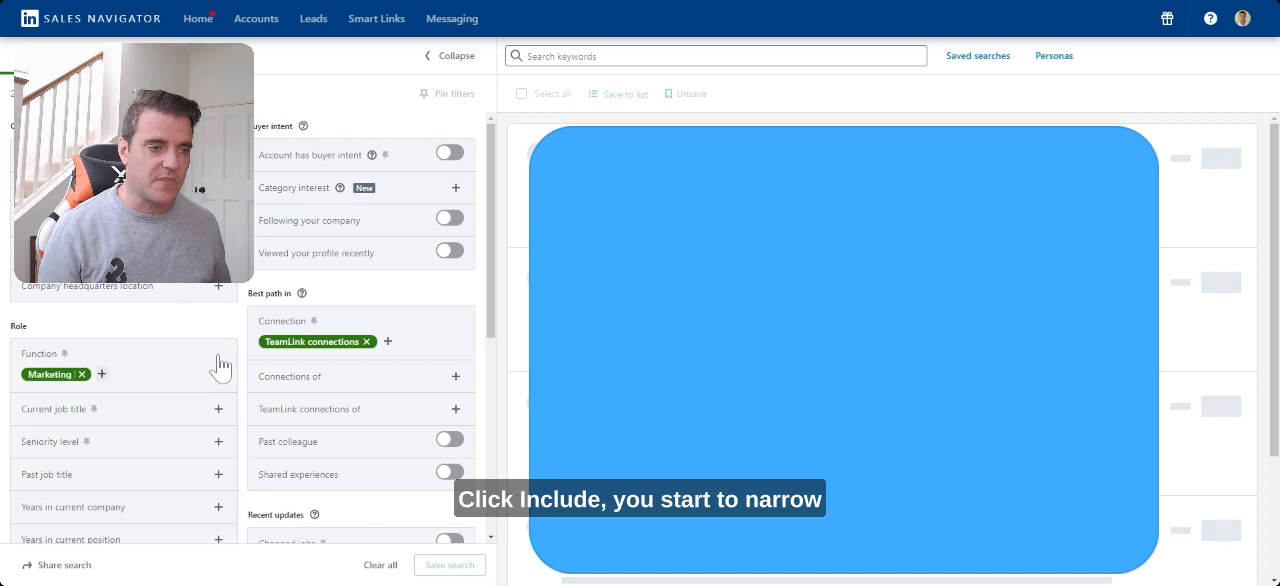